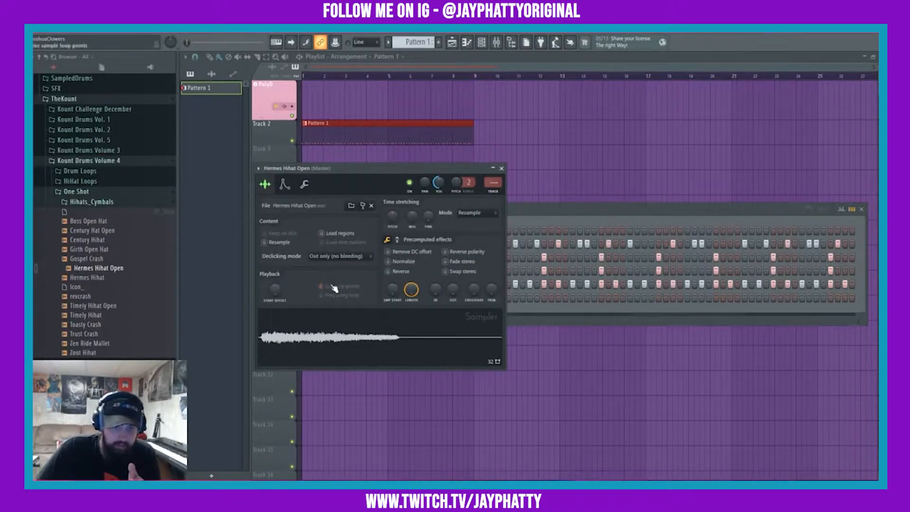
# - Set Group Cut to 1 in the Hermes Hihat Open channel's Miscellaneous functions settings
pyautogui.click(284, 185)
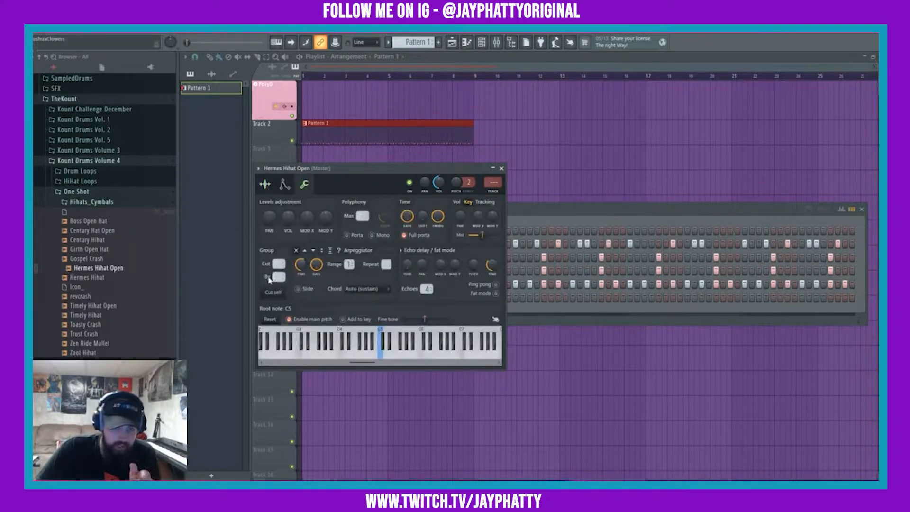
pyautogui.click(501, 168)
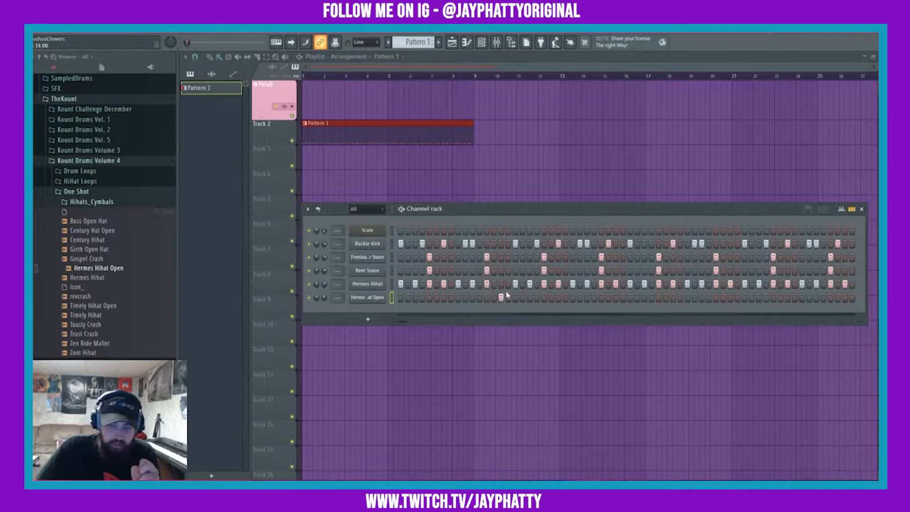
pyautogui.moveTo(513, 305)
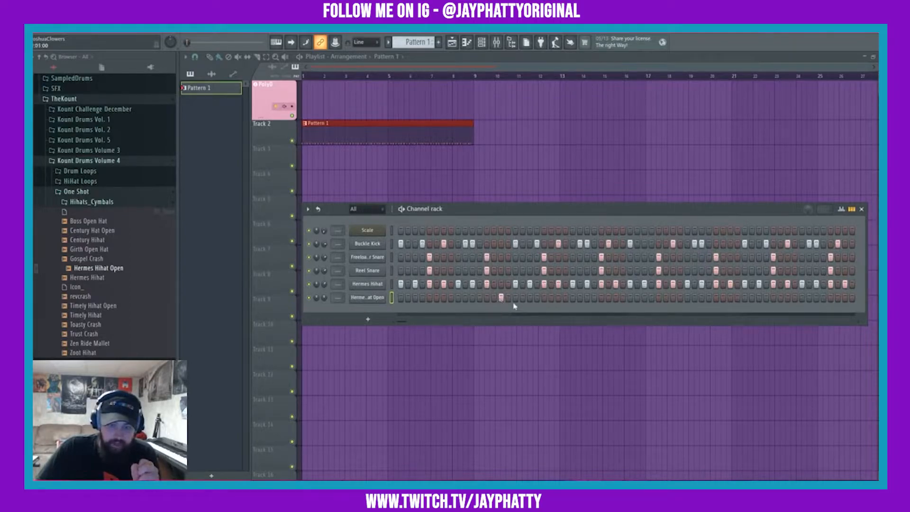
pyautogui.click(500, 297)
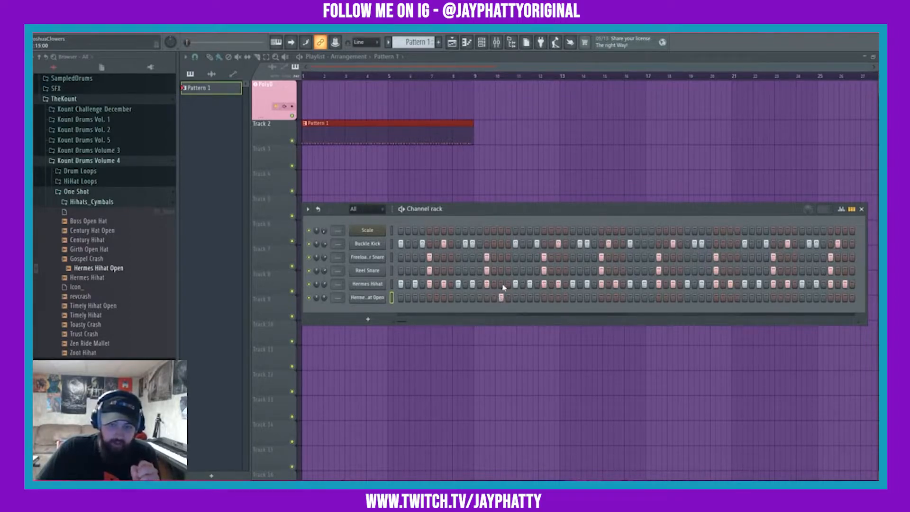